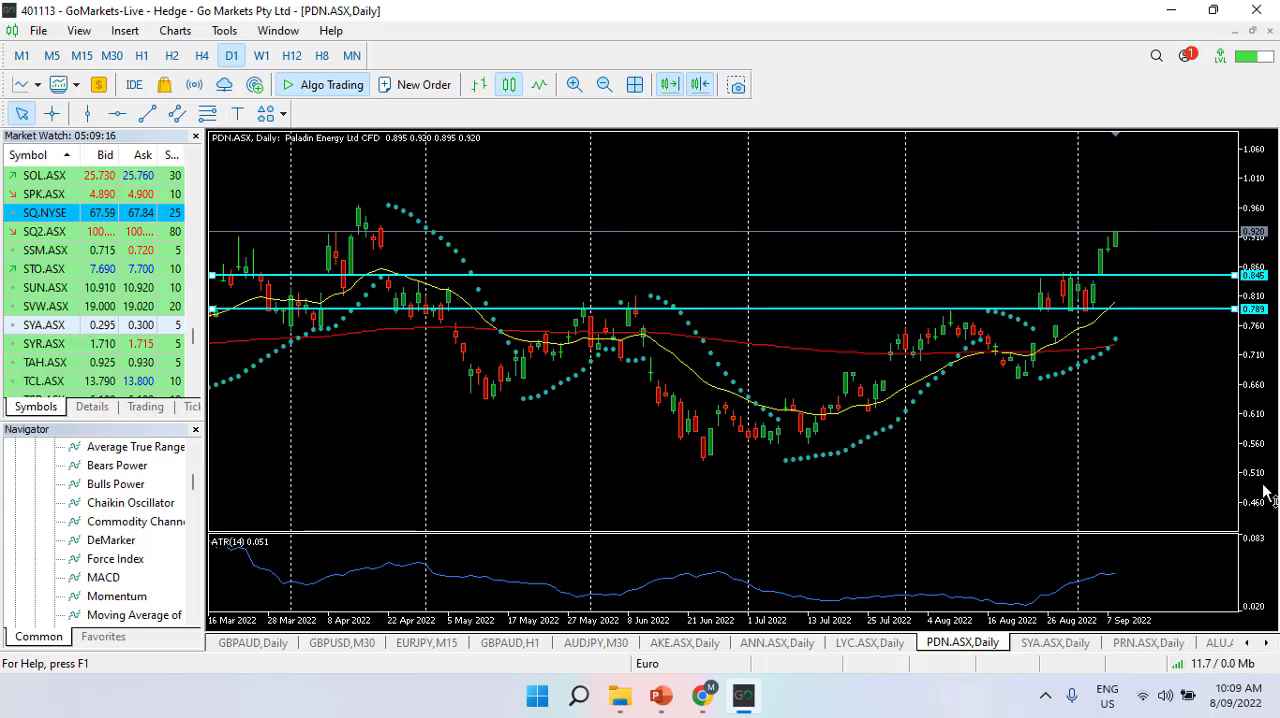
{"action": "mouse_move", "coordinate": [1087, 182]}
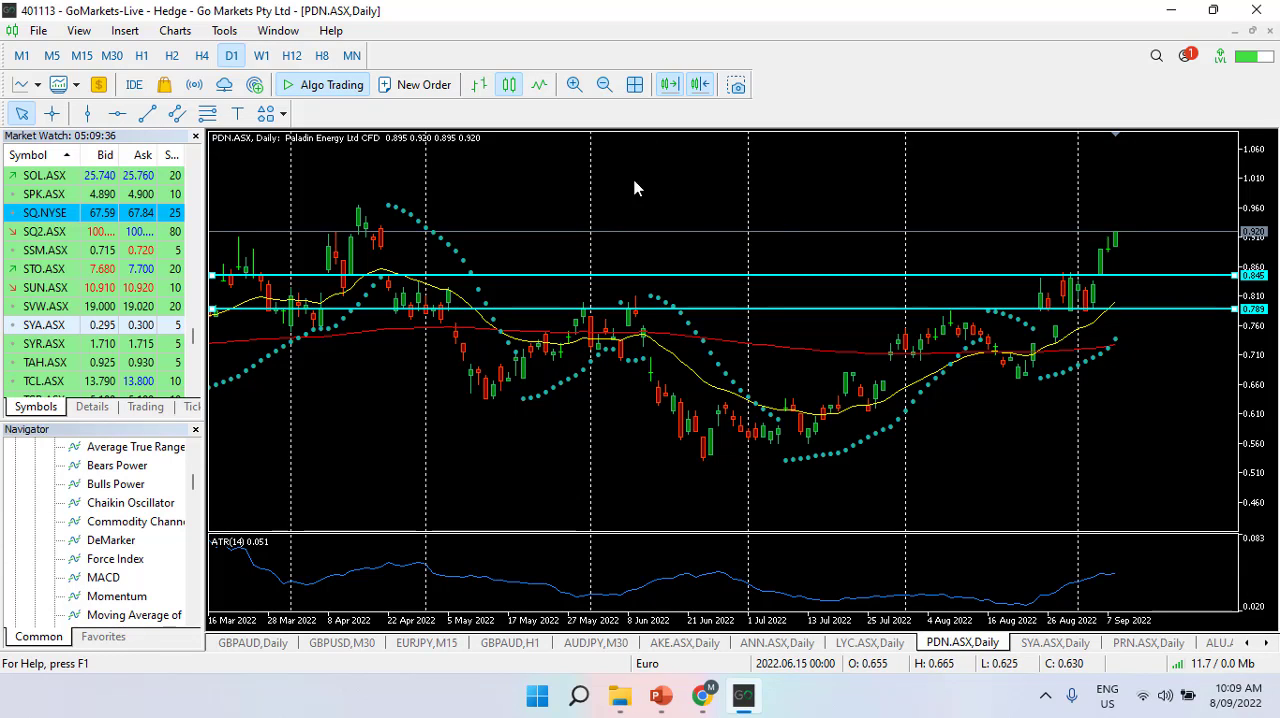
Zoom out the PDN.ASX daily chart to show a longer price history.
{"action": "left_click", "coordinate": [603, 84]}
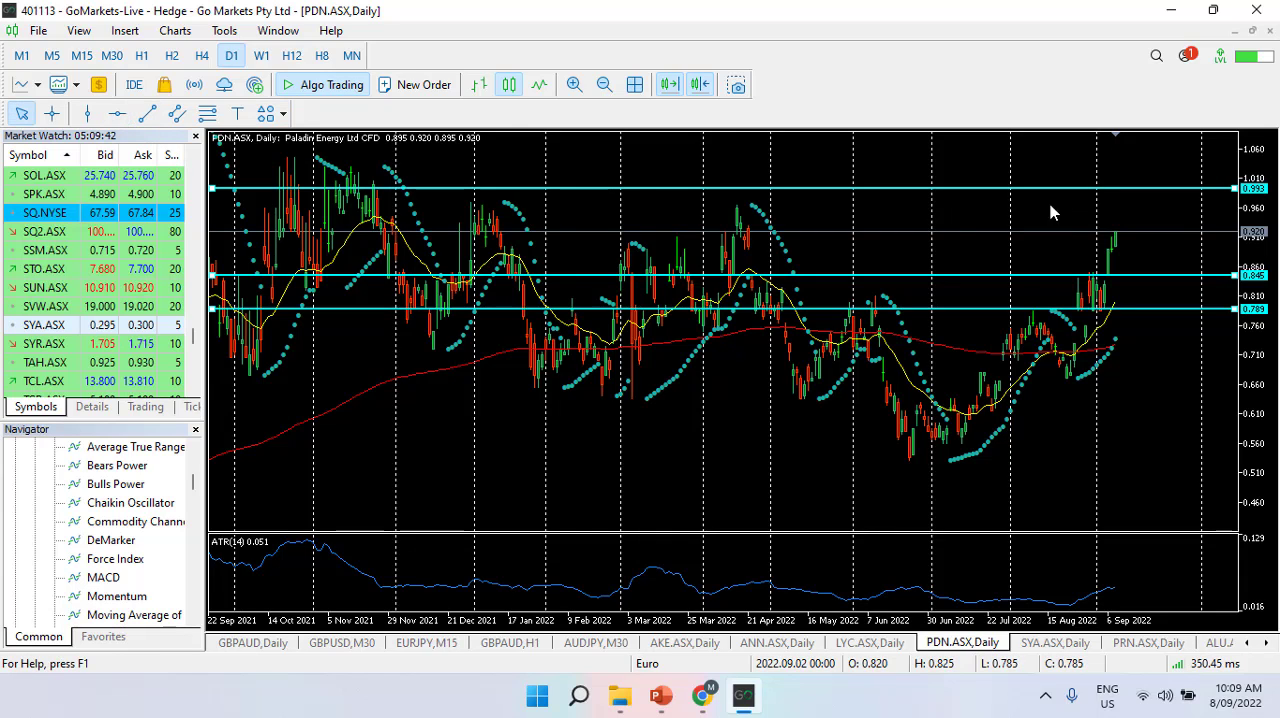
{"action": "mouse_move", "coordinate": [360, 218]}
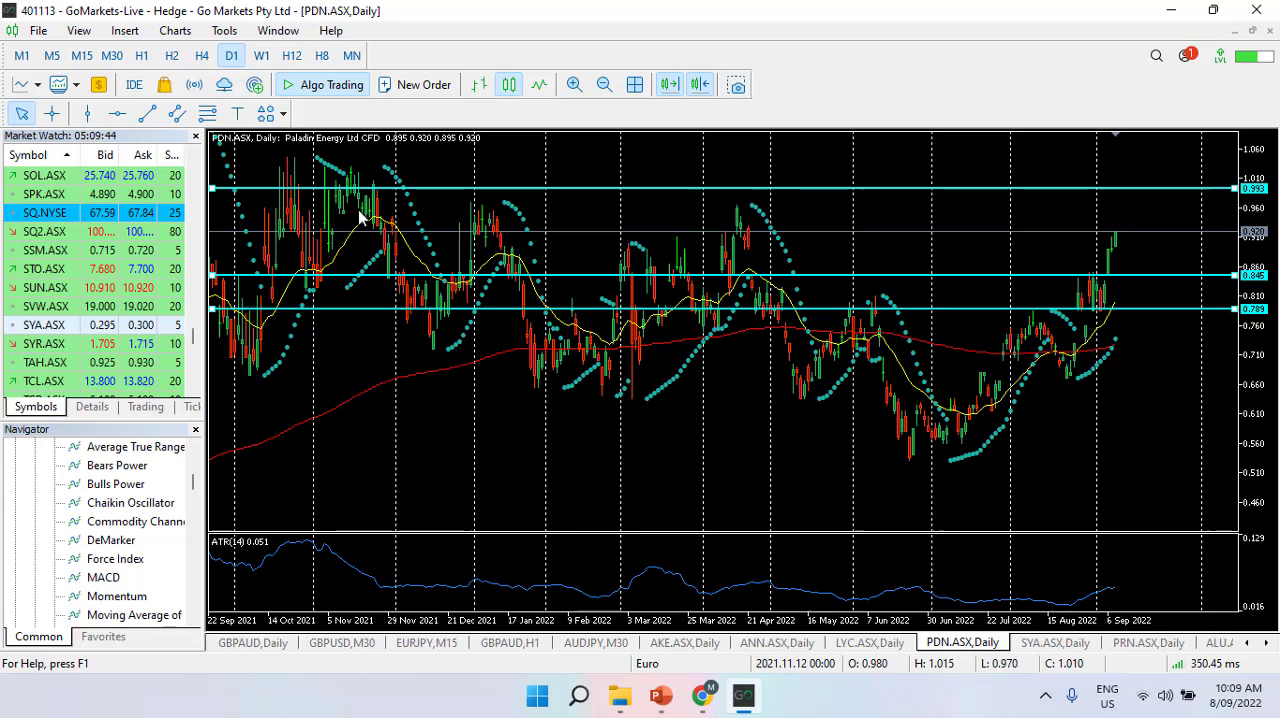
{"action": "mouse_move", "coordinate": [222, 199]}
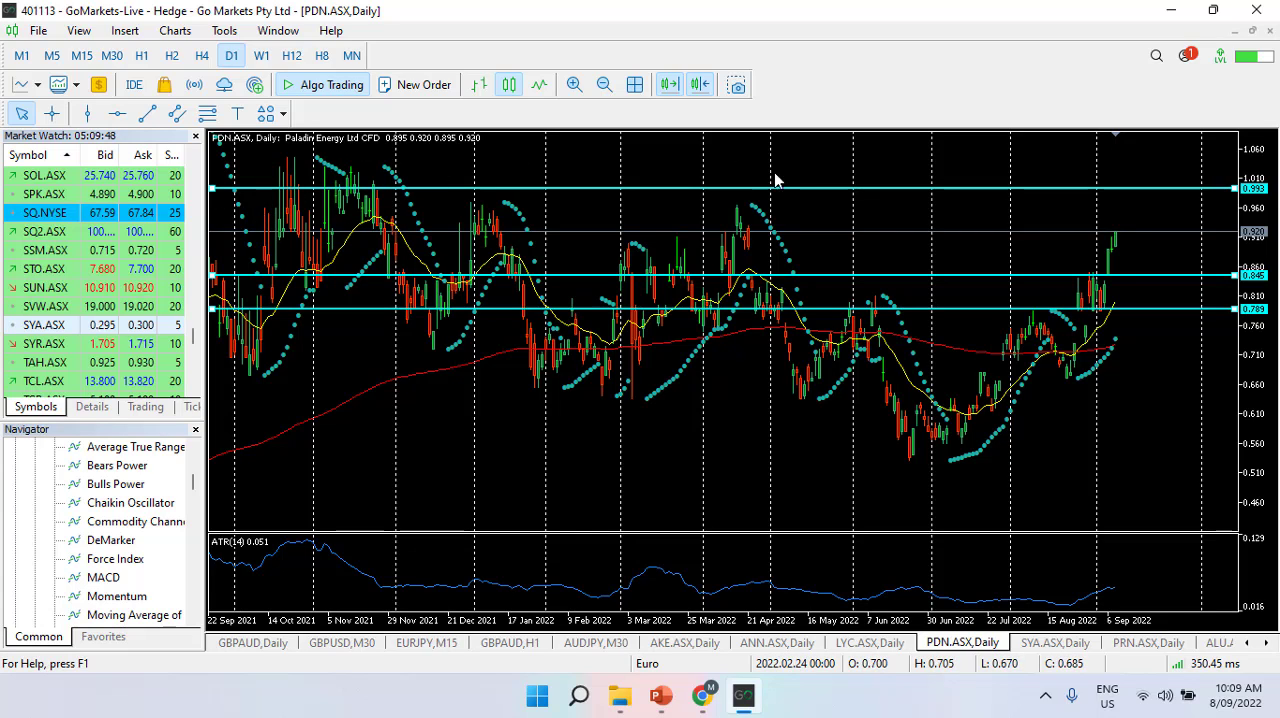
{"action": "mouse_move", "coordinate": [1113, 243]}
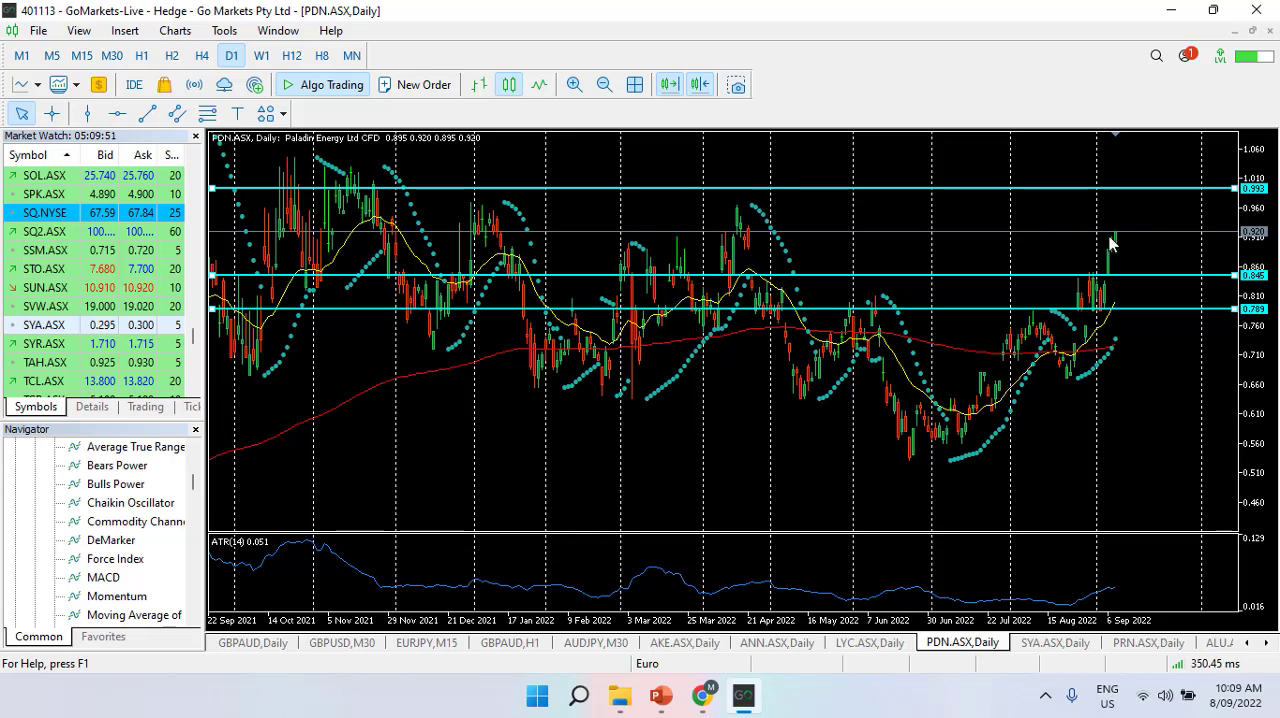
{"action": "mouse_move", "coordinate": [1203, 165]}
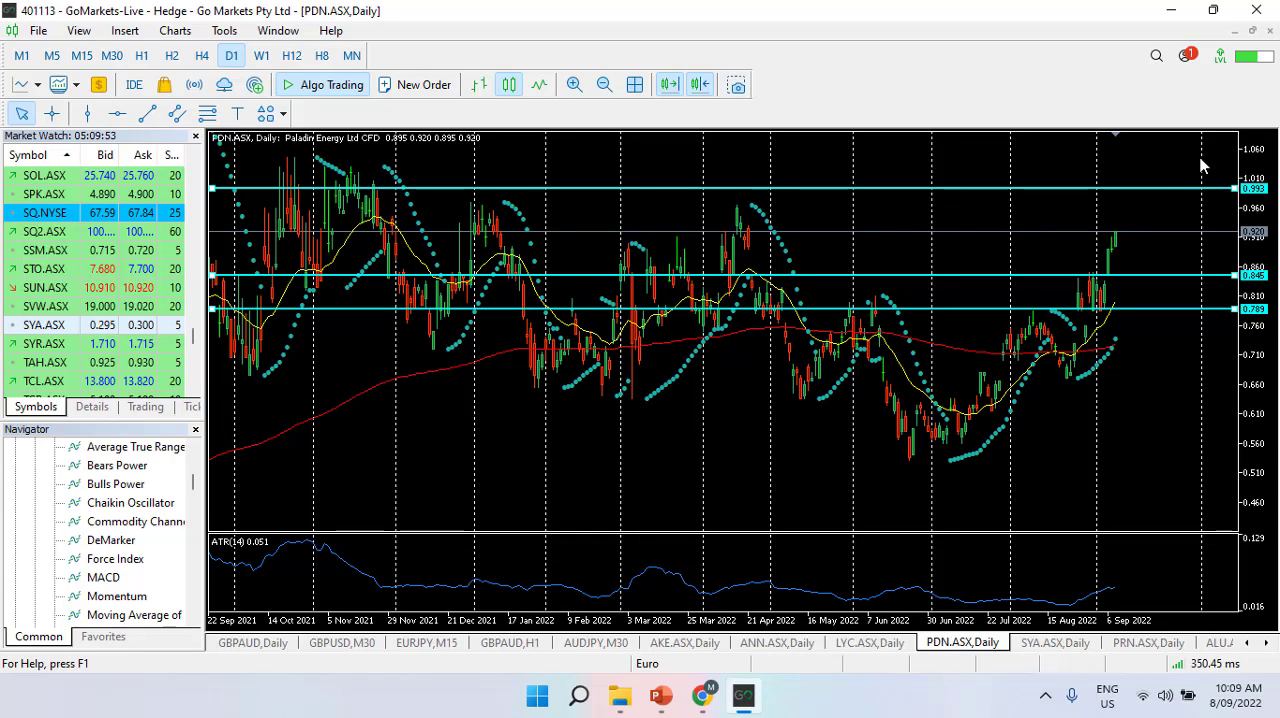
{"action": "mouse_move", "coordinate": [1163, 160]}
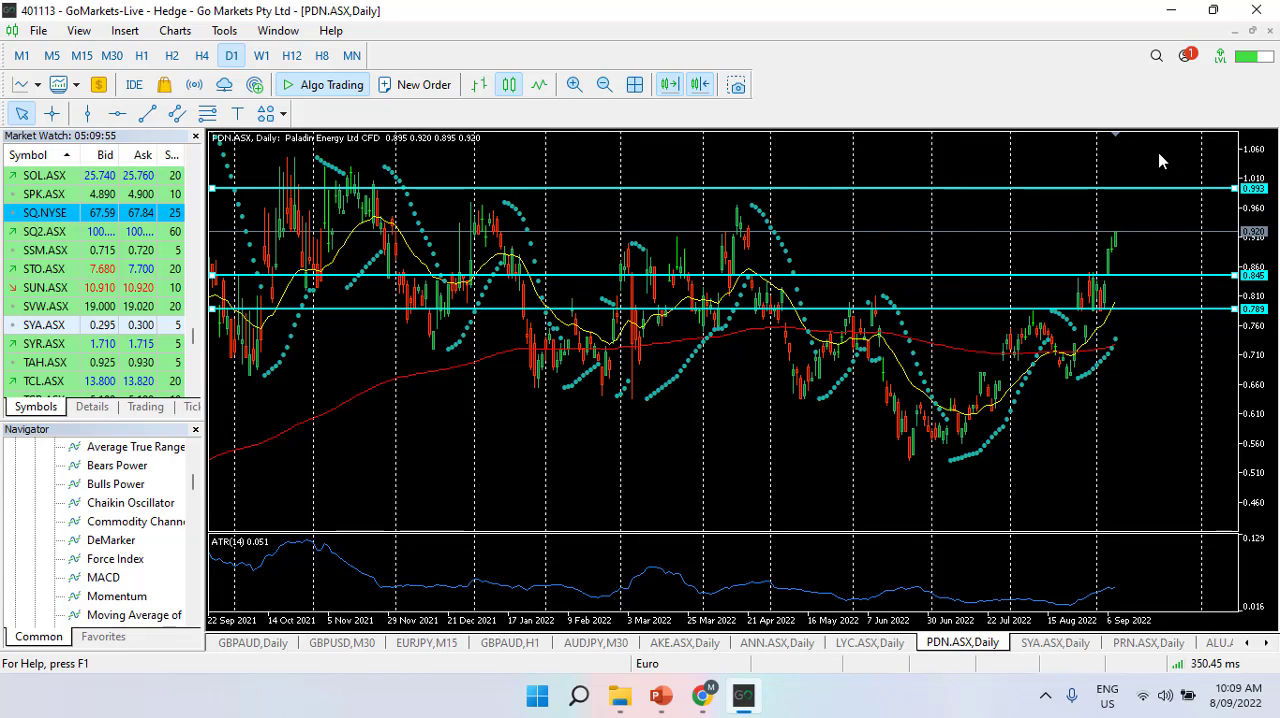
{"action": "mouse_move", "coordinate": [1130, 285]}
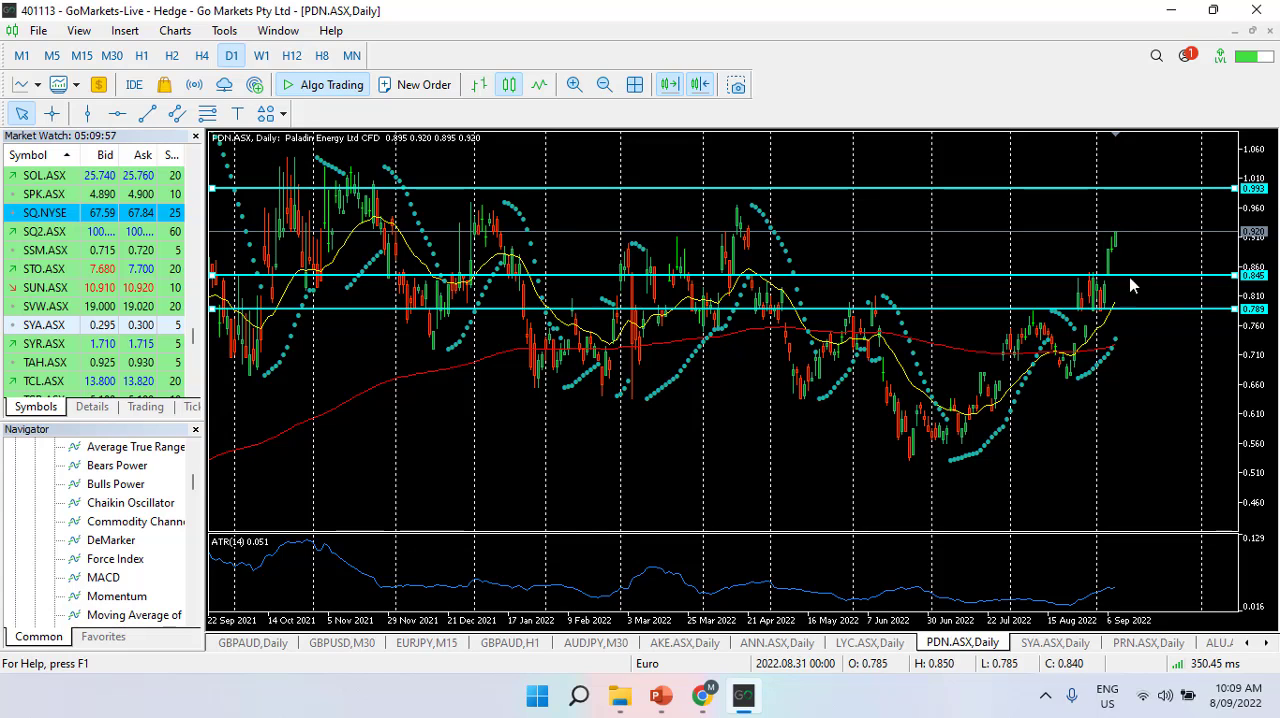
{"action": "mouse_move", "coordinate": [1160, 190]}
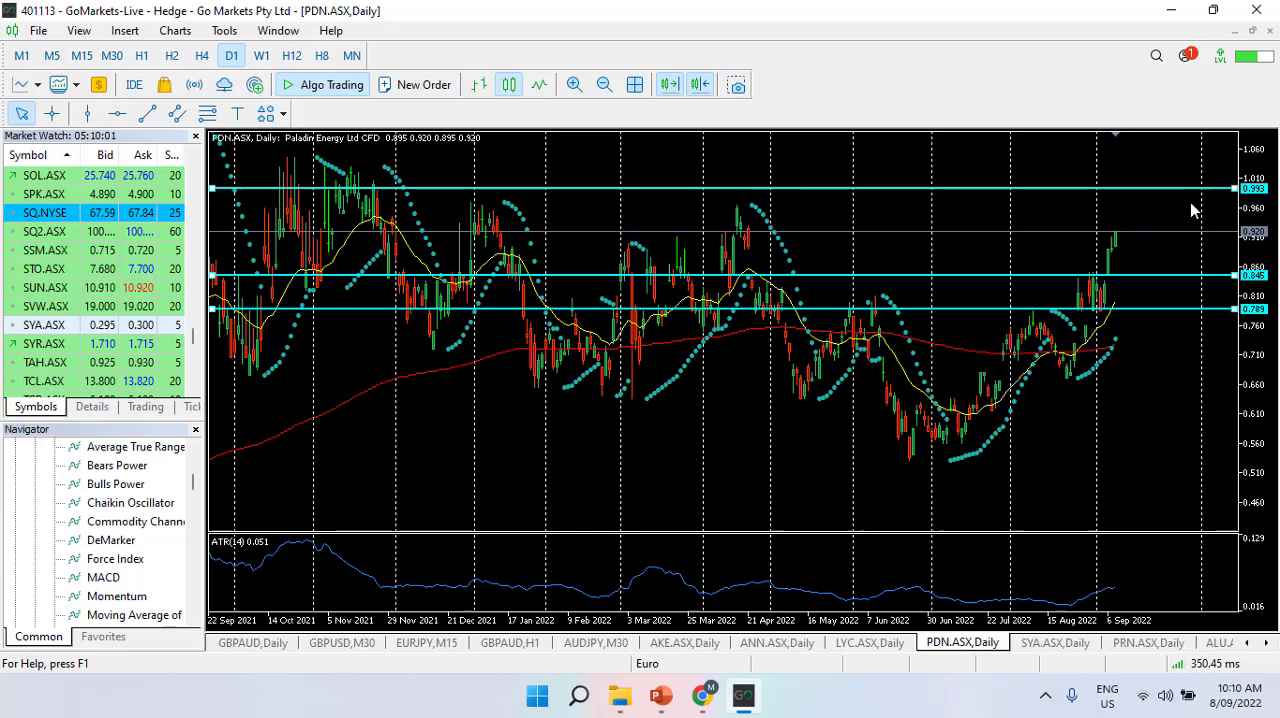
{"action": "mouse_move", "coordinate": [480, 195]}
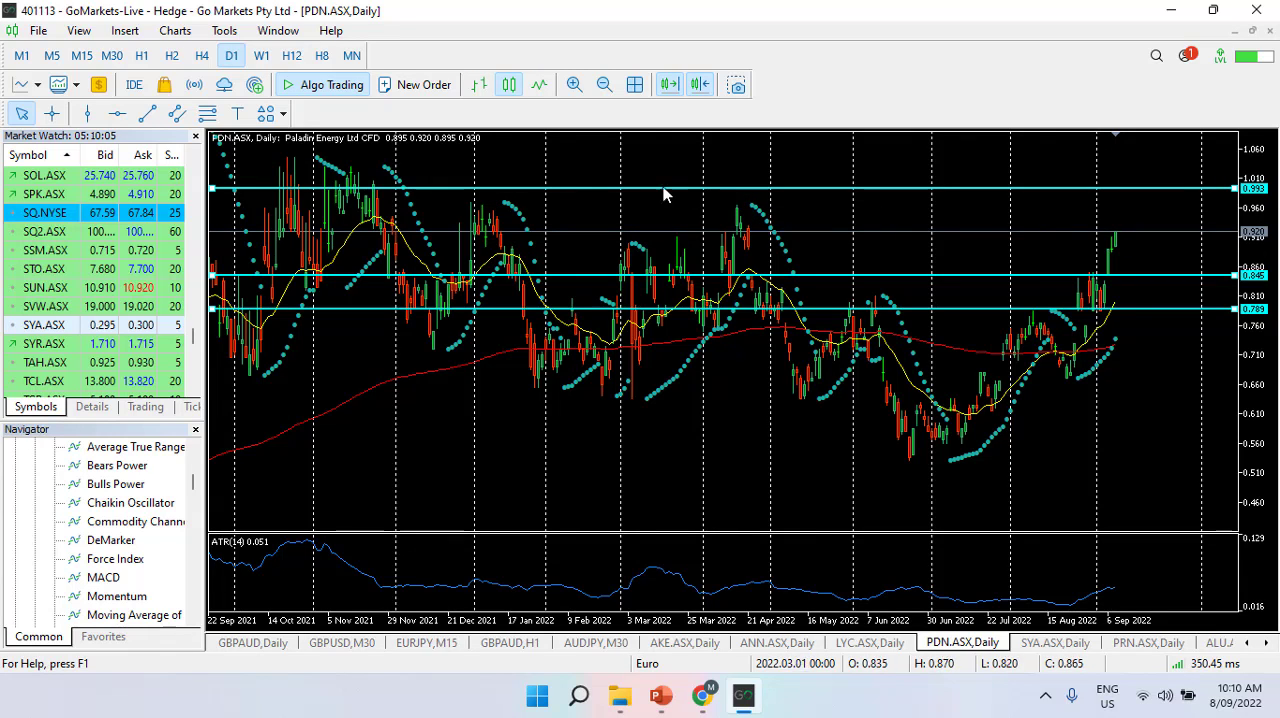
{"action": "mouse_move", "coordinate": [835, 205]}
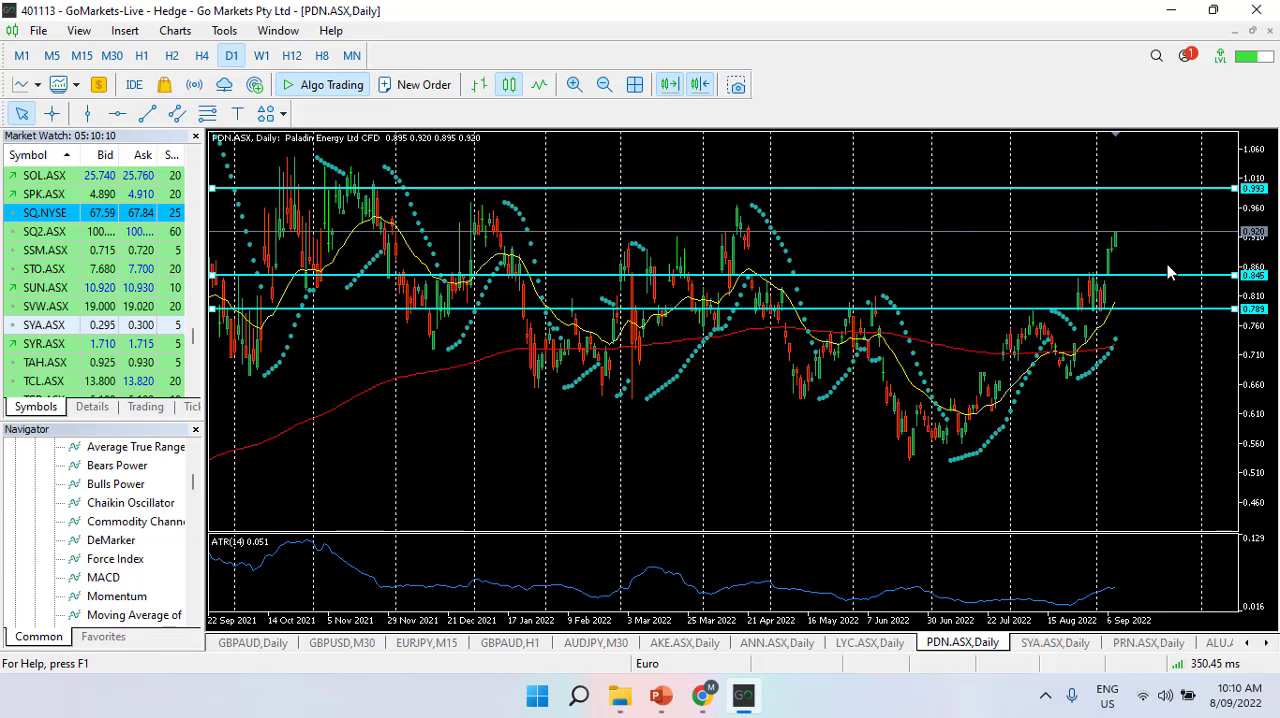
{"action": "mouse_move", "coordinate": [1135, 400]}
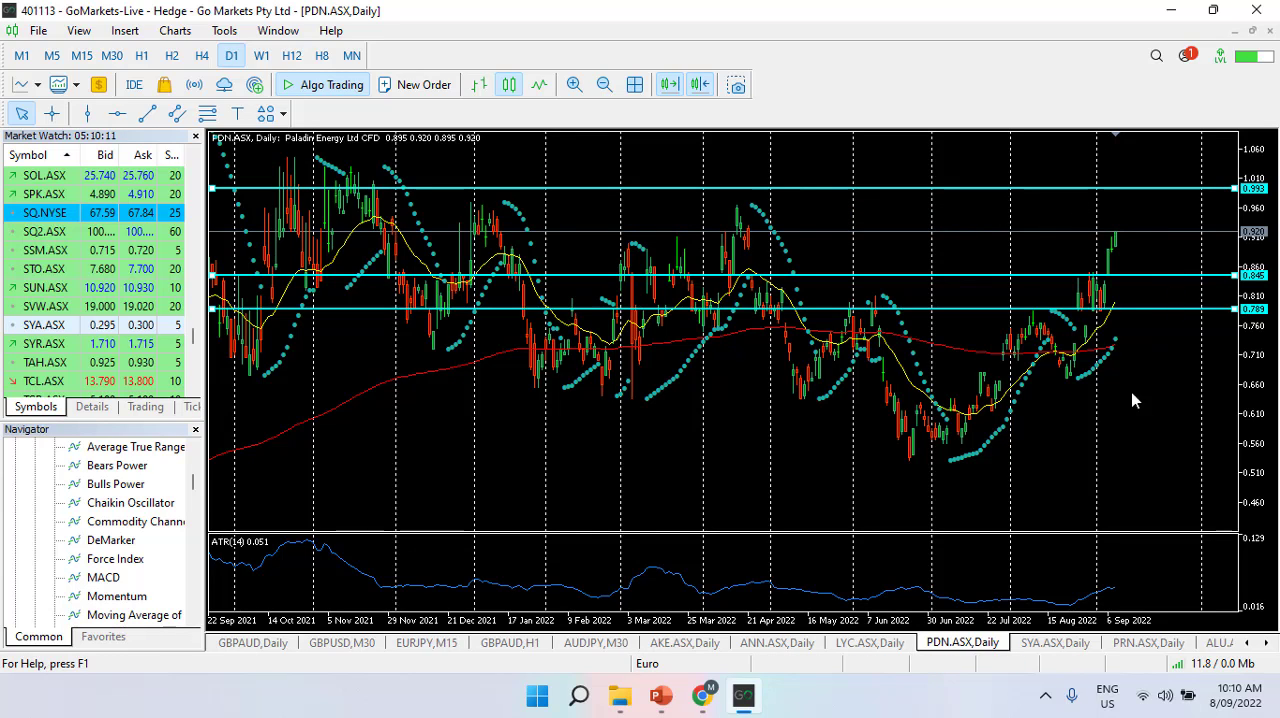
{"action": "mouse_move", "coordinate": [1117, 386]}
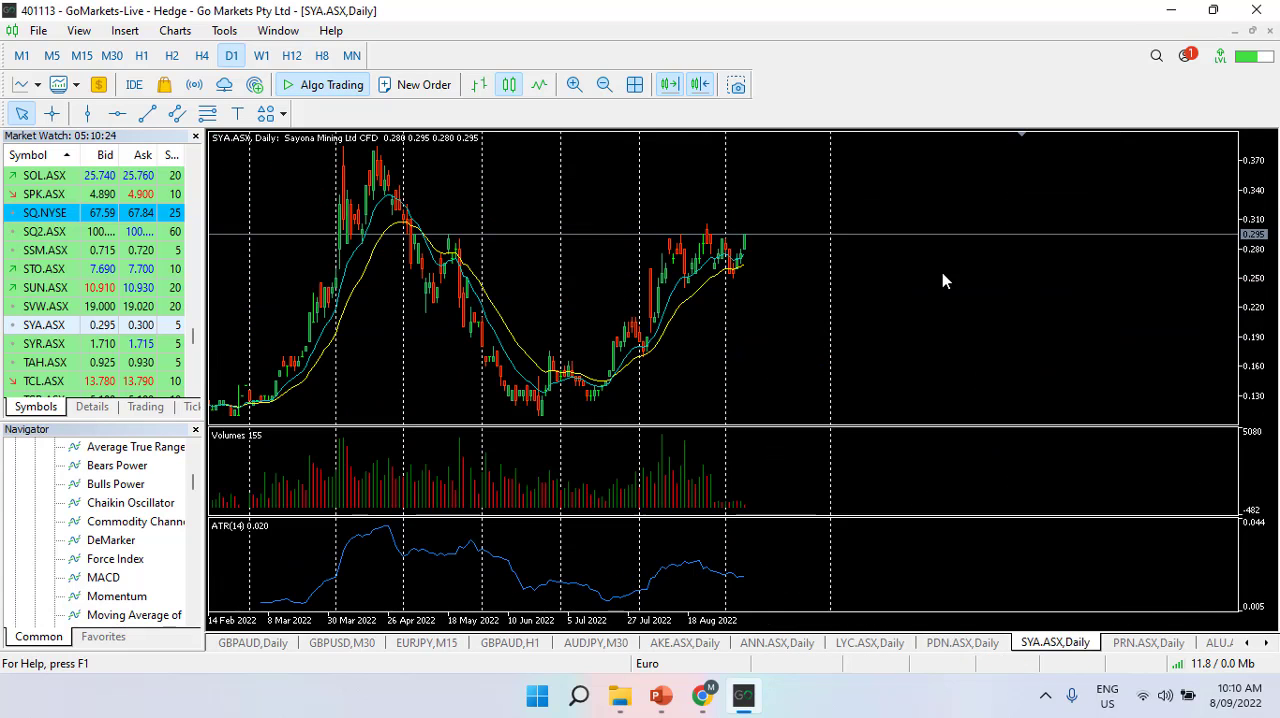
{"action": "mouse_move", "coordinate": [672, 173]}
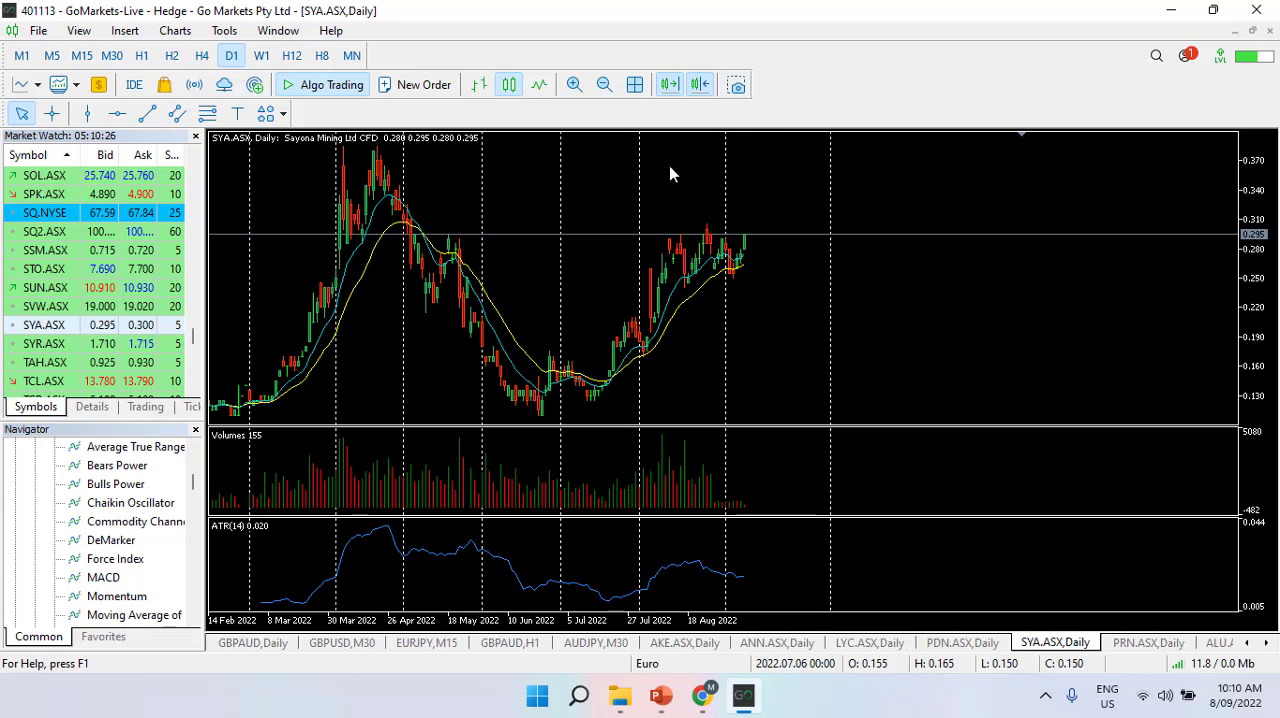
{"action": "mouse_move", "coordinate": [696, 179]}
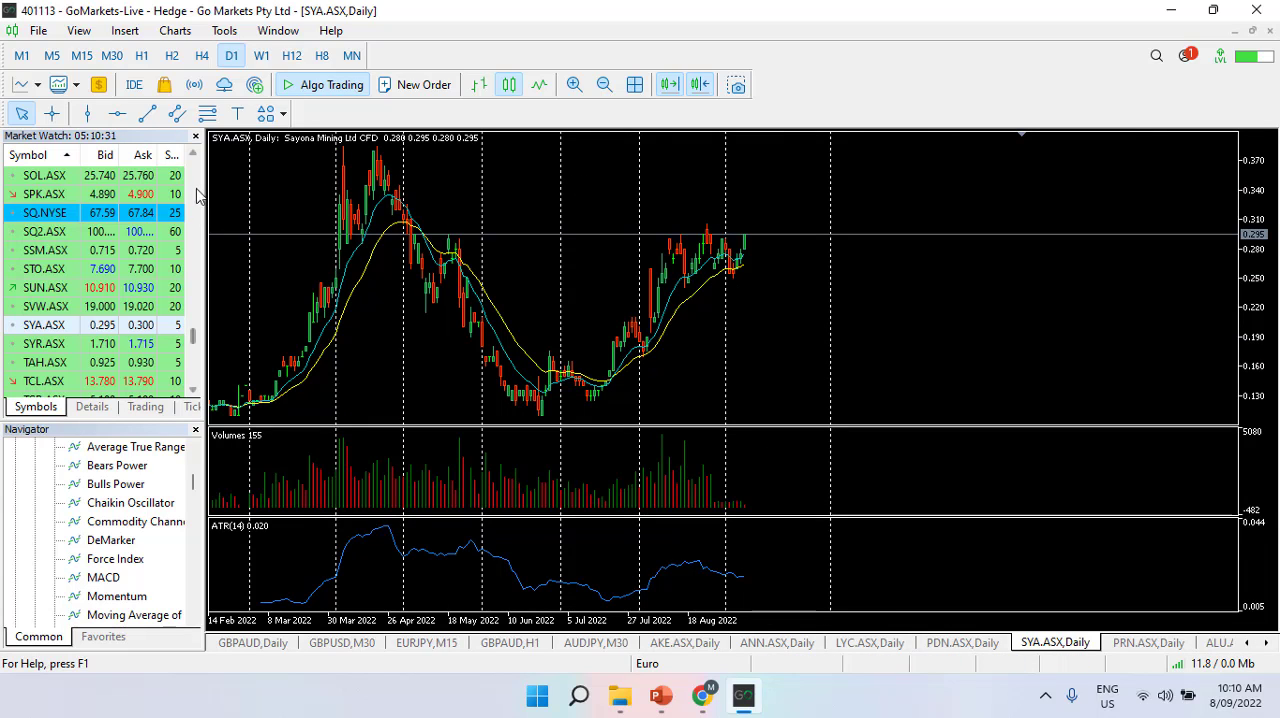
{"action": "mouse_move", "coordinate": [117, 112]}
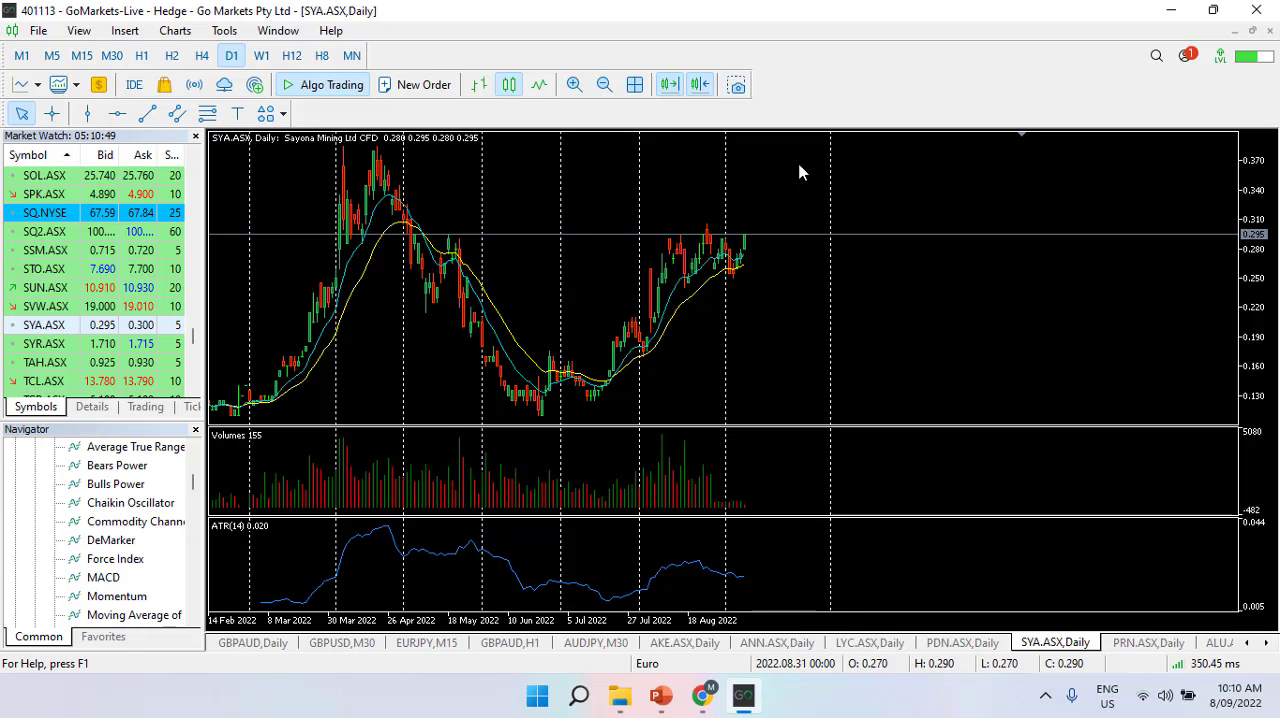
{"action": "mouse_move", "coordinate": [1013, 299]}
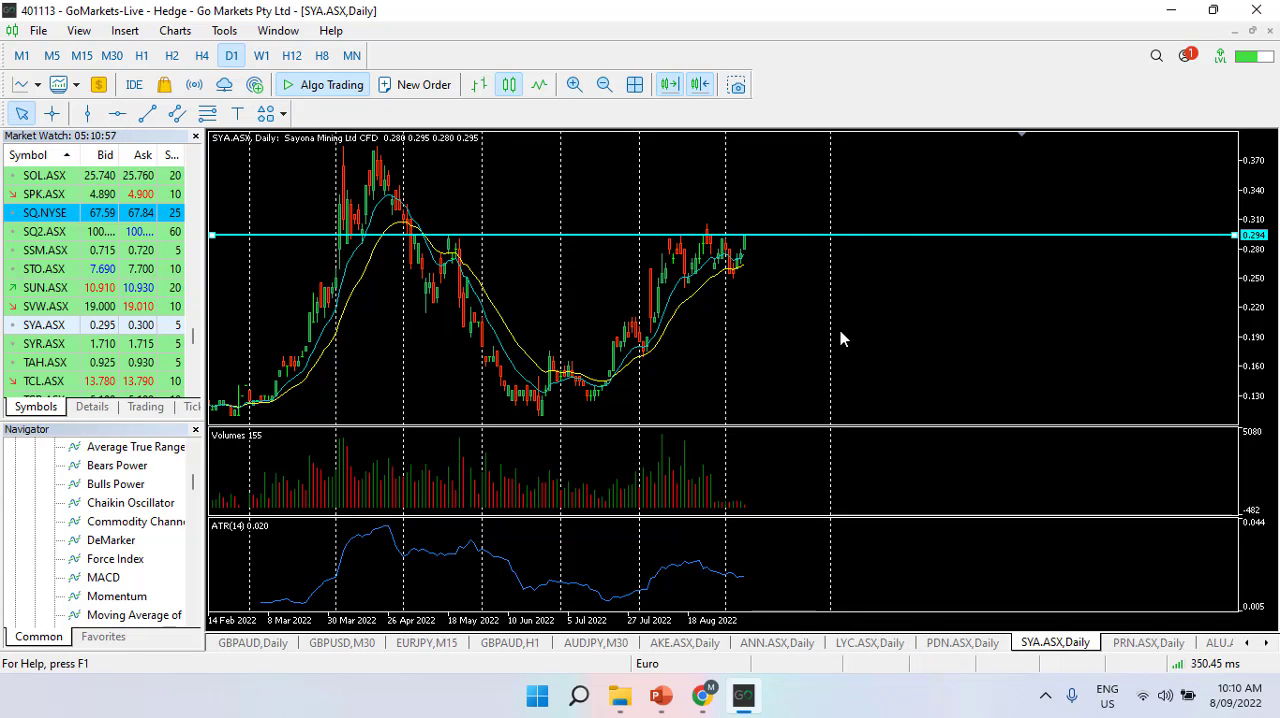
{"action": "mouse_move", "coordinate": [796, 294]}
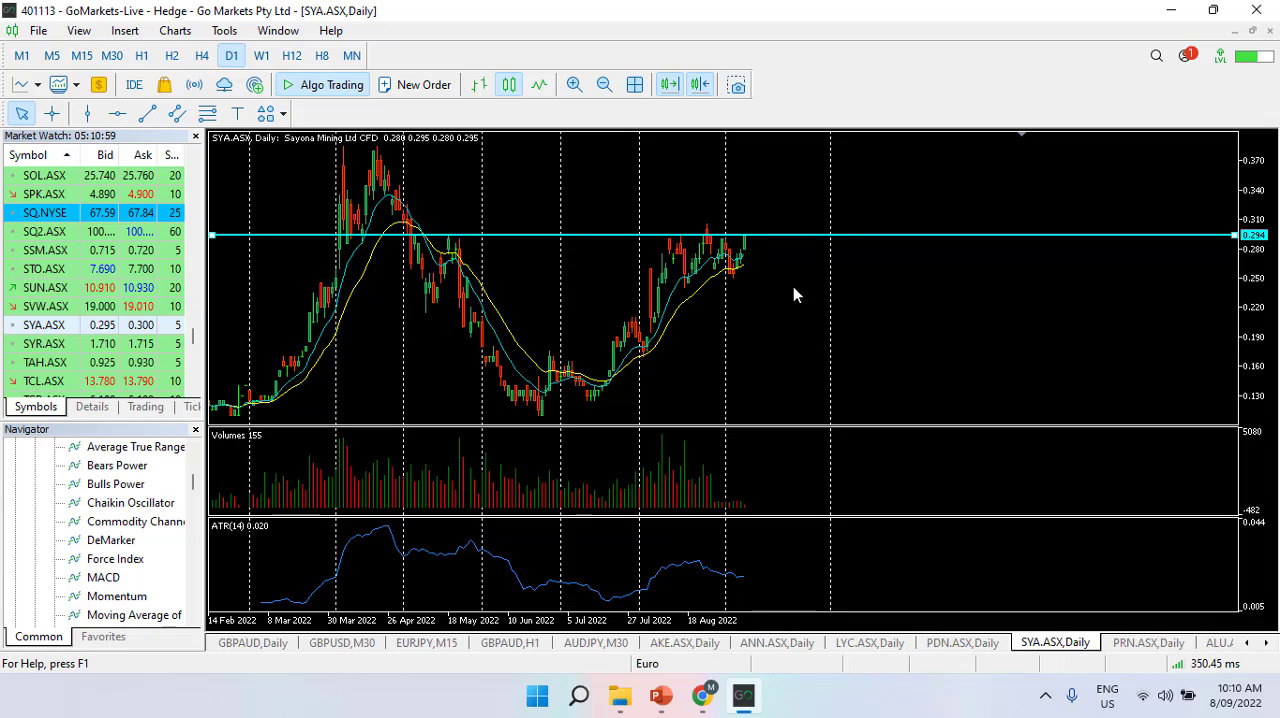
{"action": "mouse_move", "coordinate": [808, 261]}
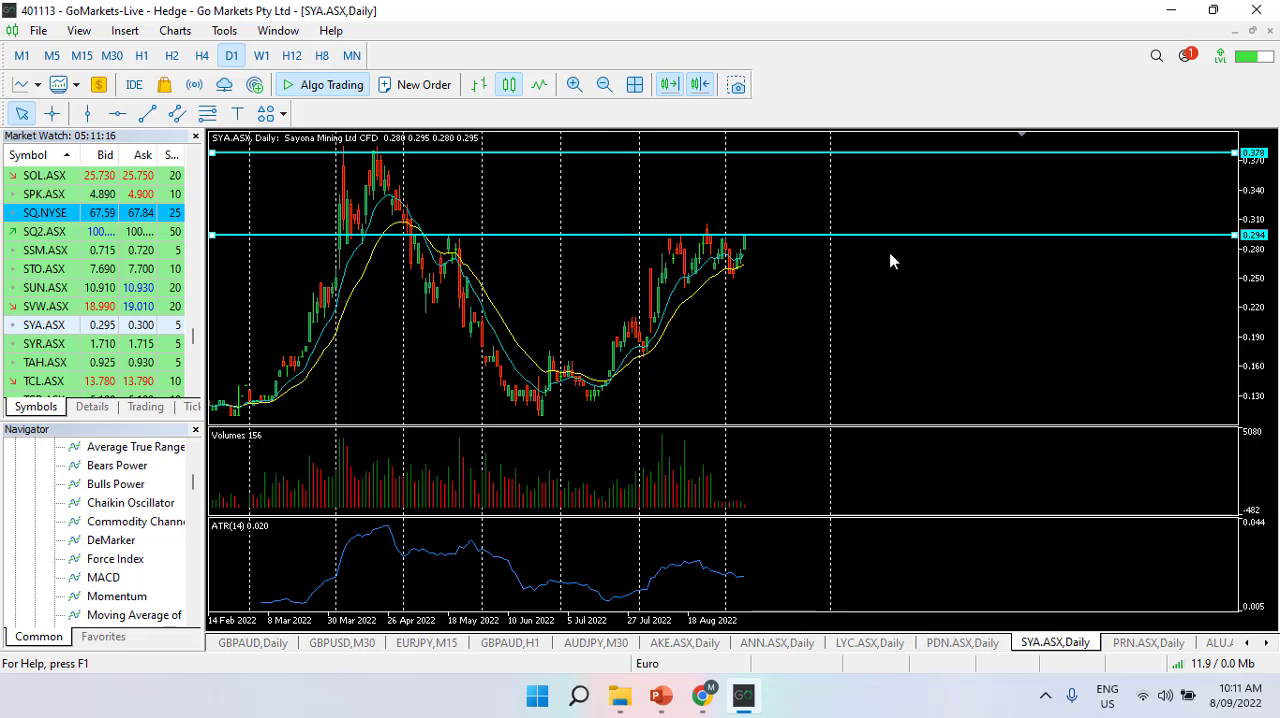
{"action": "mouse_move", "coordinate": [910, 252]}
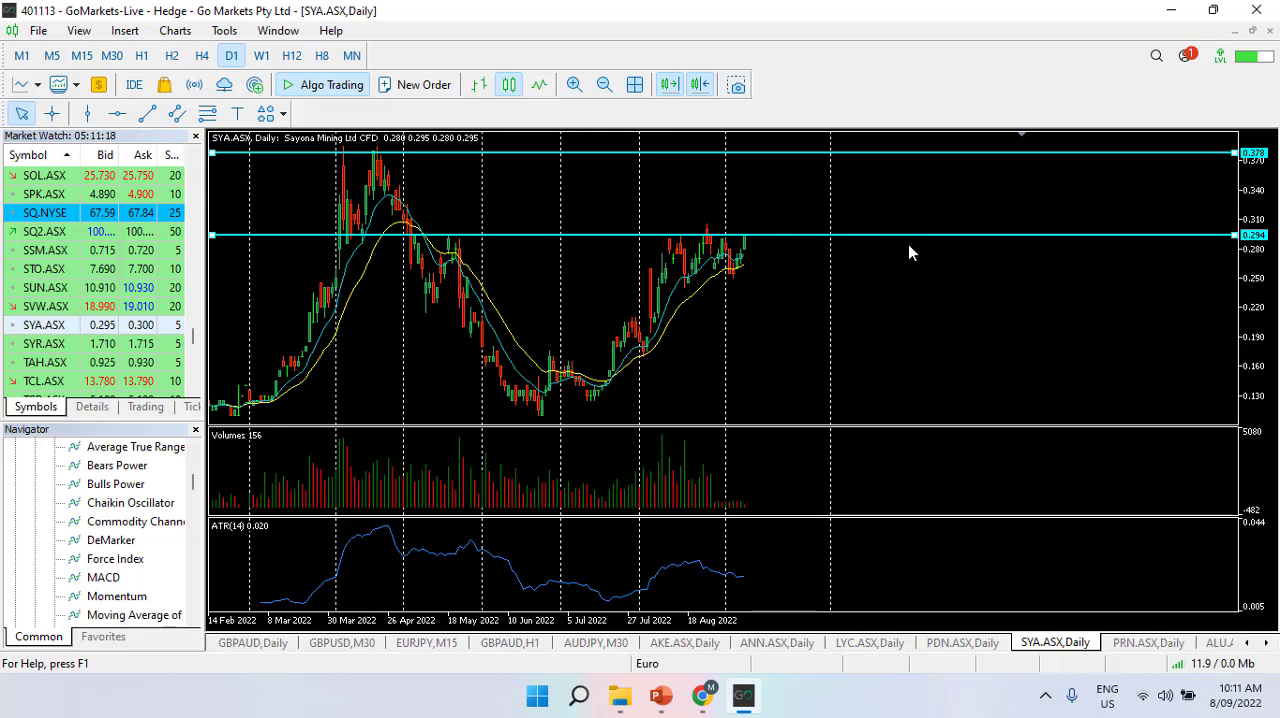
{"action": "mouse_move", "coordinate": [351, 195]}
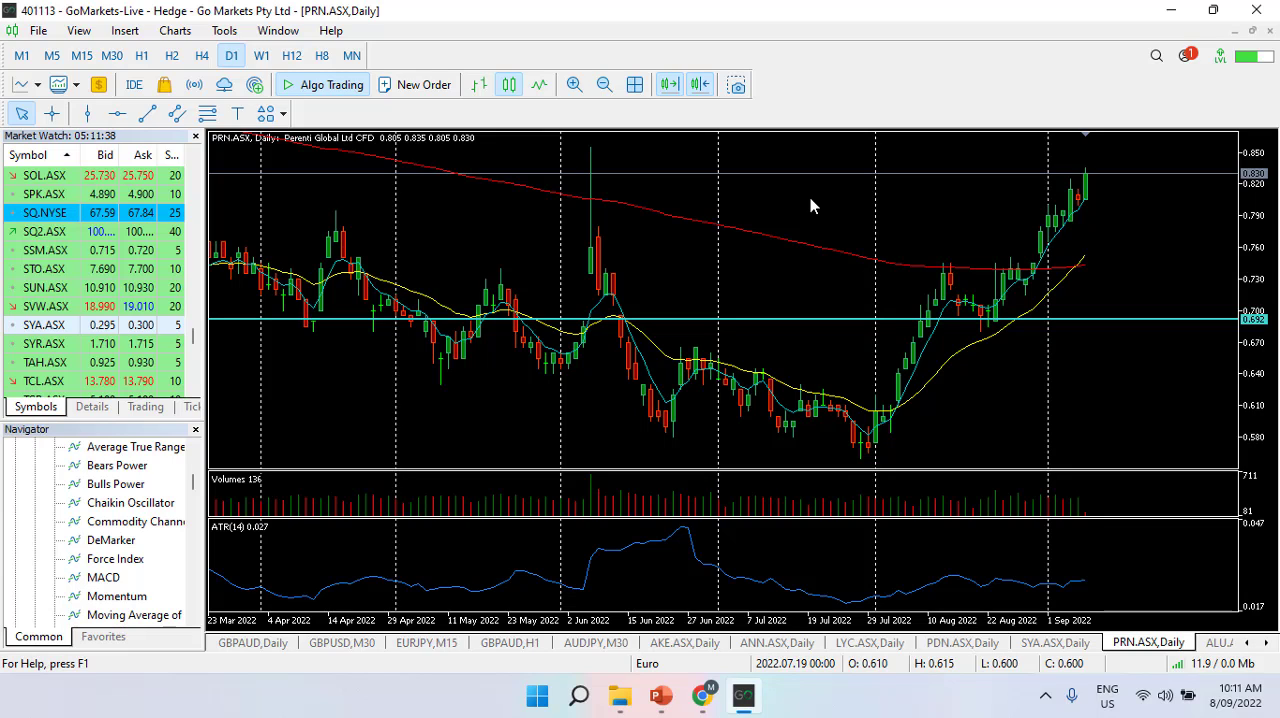
{"action": "mouse_move", "coordinate": [1135, 188]}
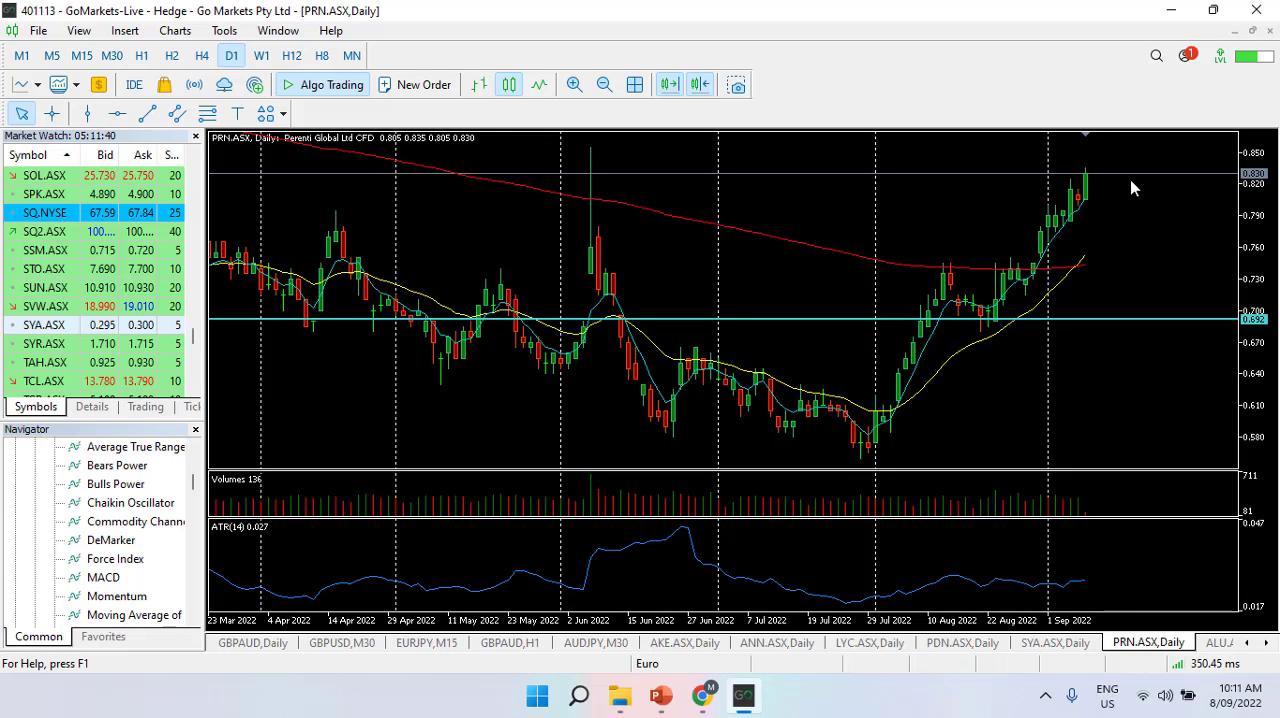
{"action": "mouse_move", "coordinate": [1127, 279]}
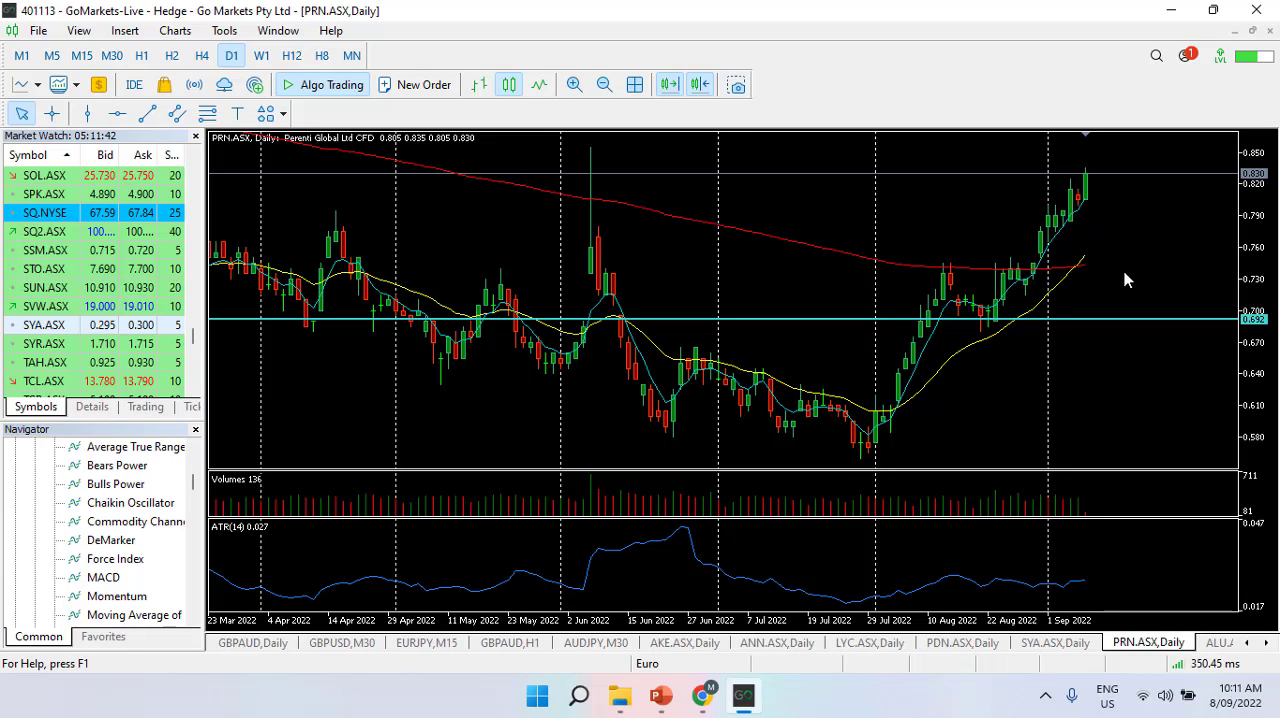
{"action": "mouse_move", "coordinate": [1145, 278]}
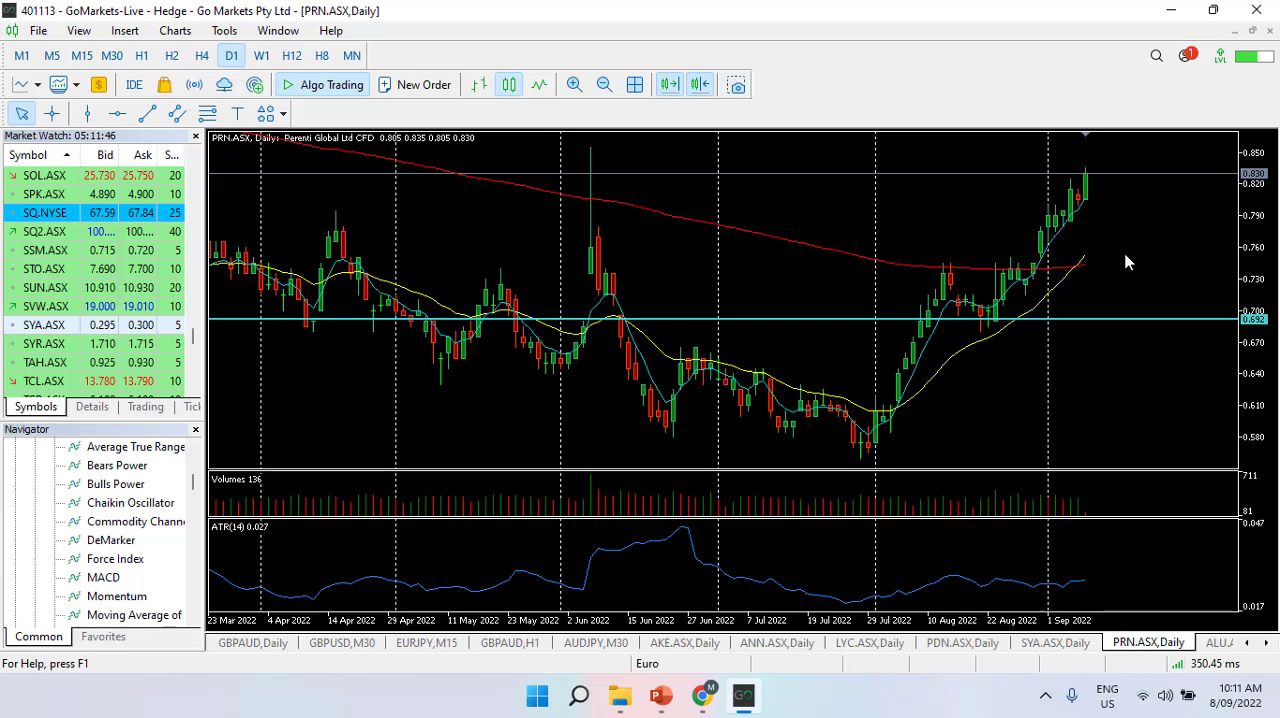
{"action": "mouse_move", "coordinate": [1042, 272]}
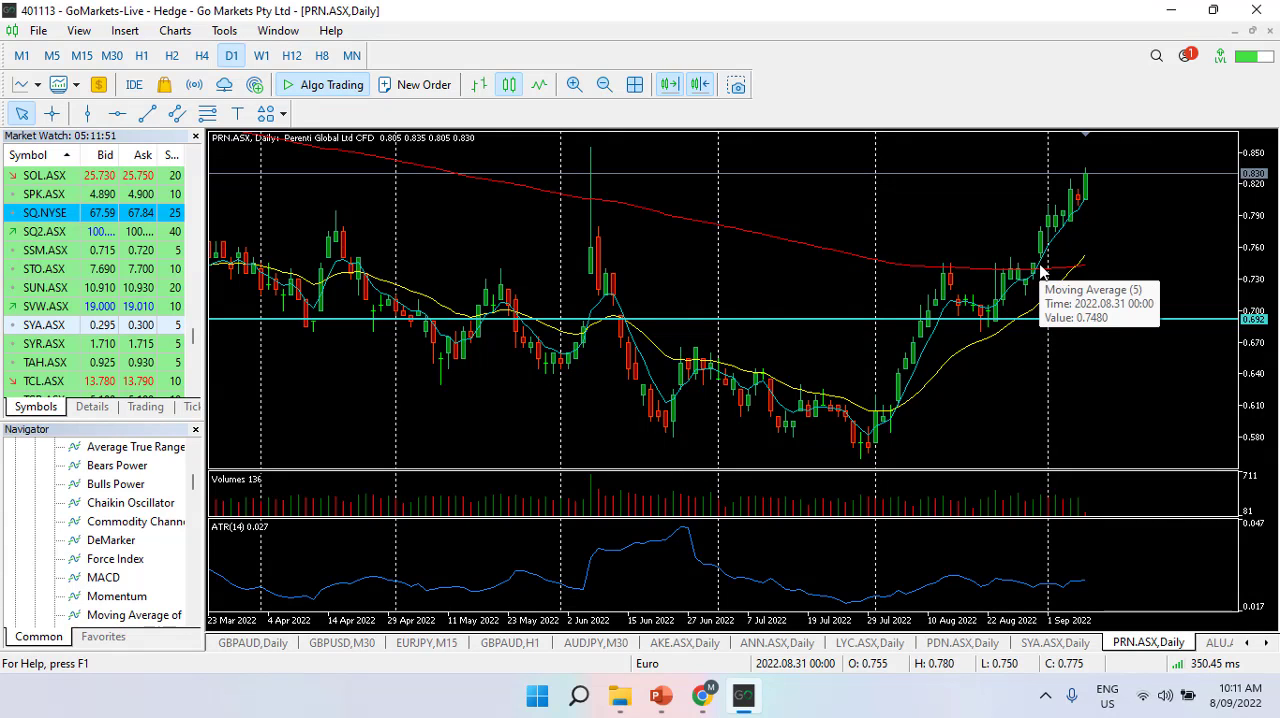
{"action": "mouse_move", "coordinate": [1176, 268]}
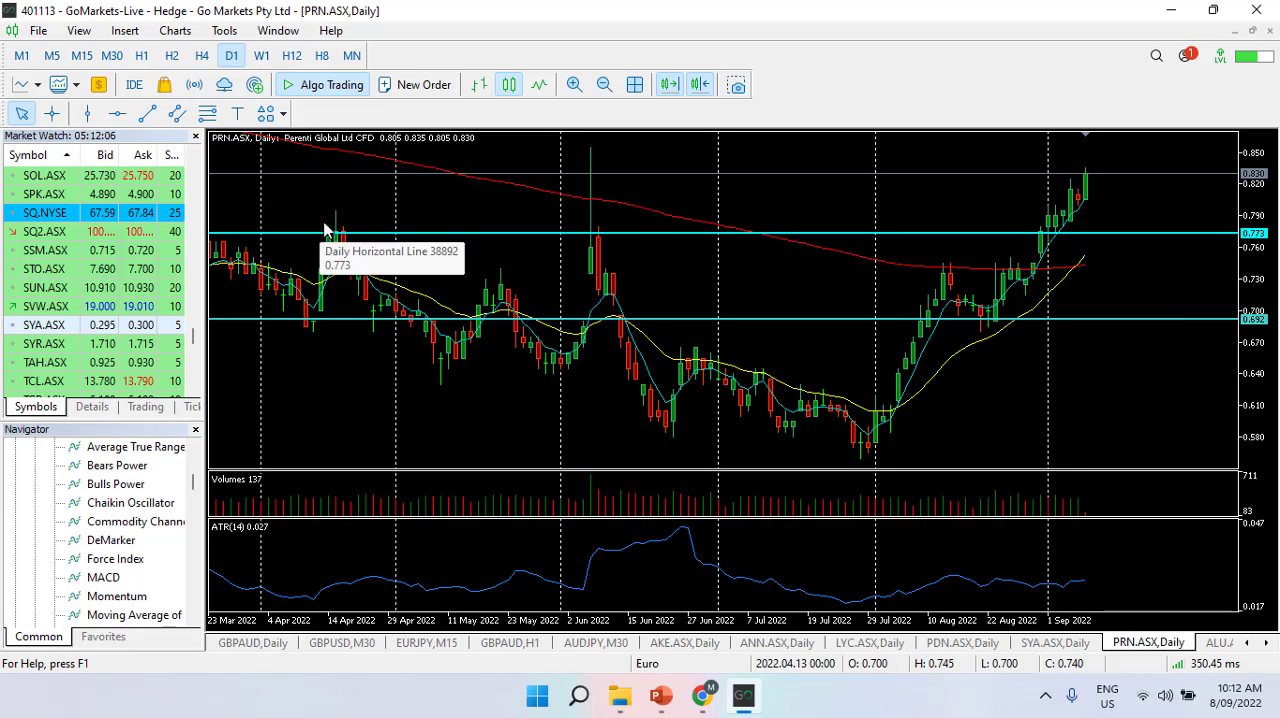
{"action": "mouse_move", "coordinate": [653, 253]}
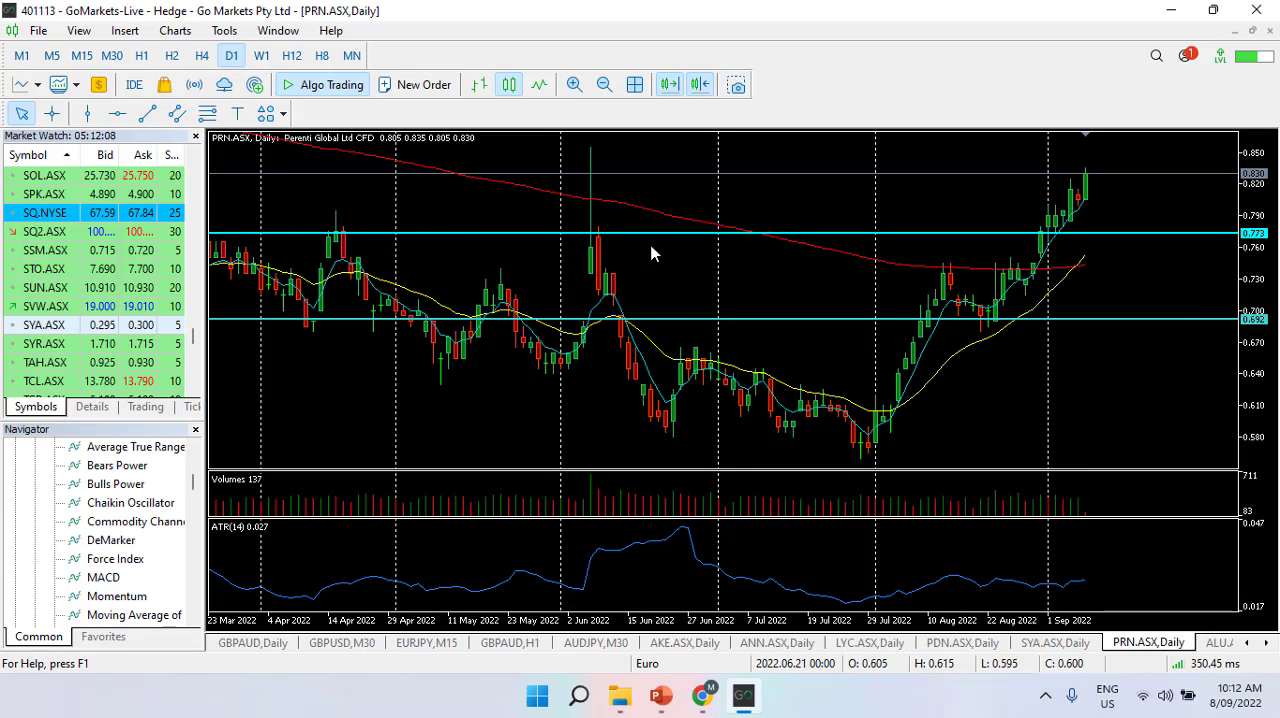
{"action": "mouse_move", "coordinate": [878, 291]}
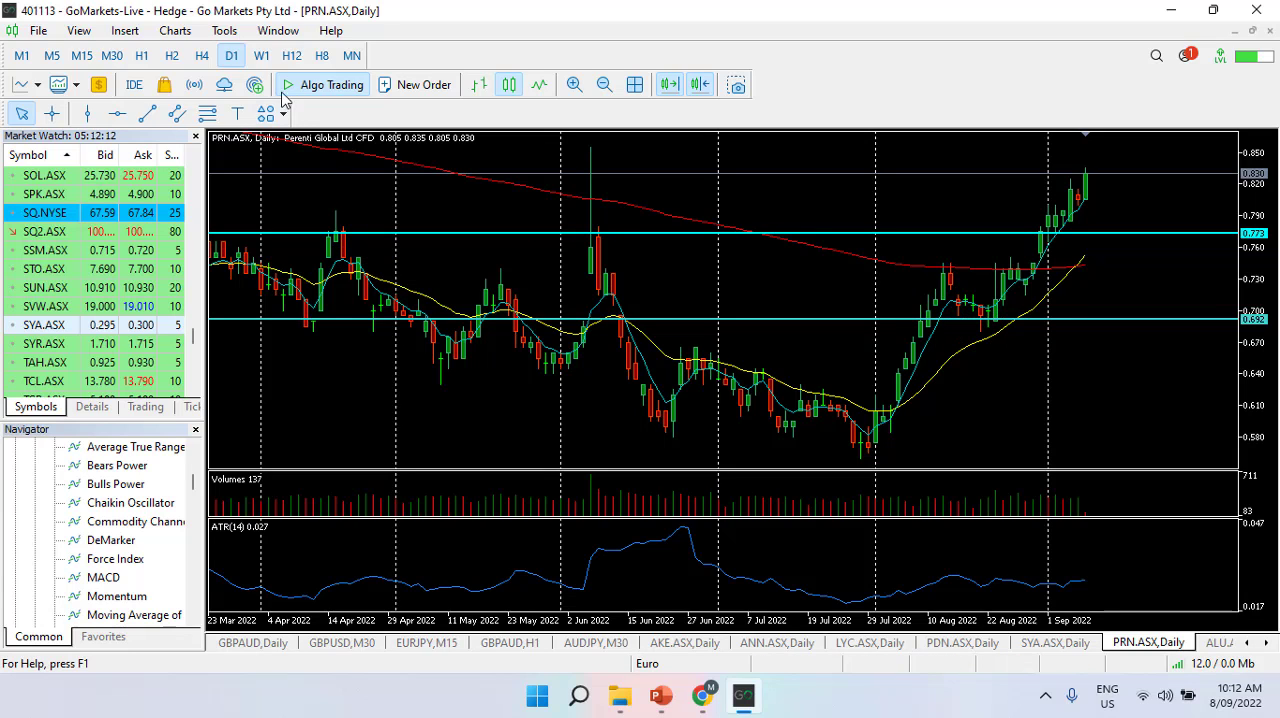
Switch the PRN.ASX chart to the W1 weekly timeframe.
{"action": "left_click", "coordinate": [262, 55]}
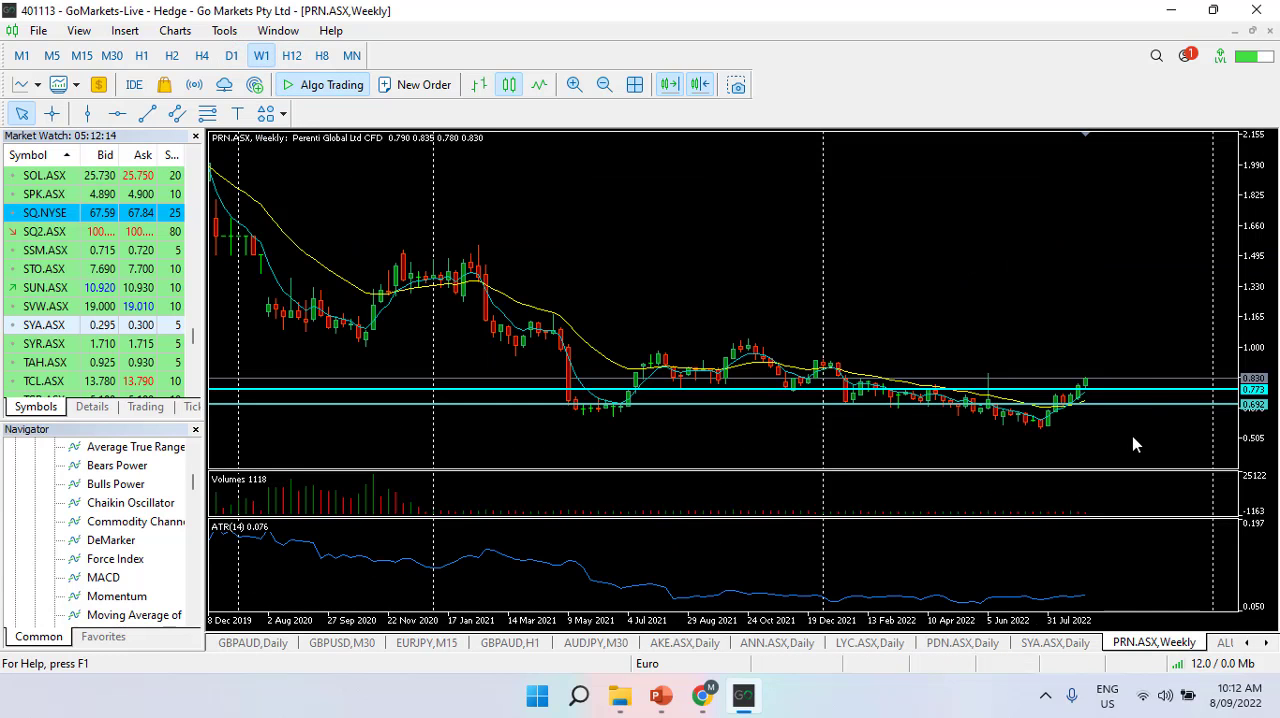
{"action": "mouse_move", "coordinate": [120, 135]}
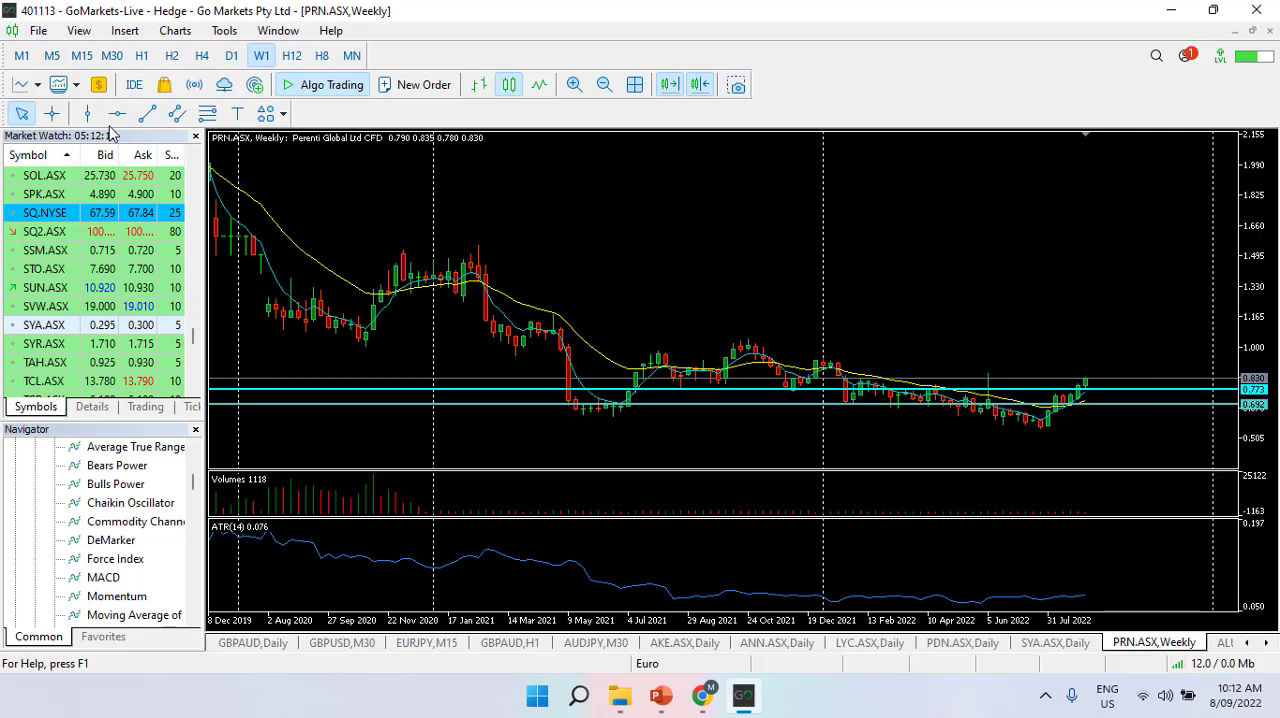
{"action": "mouse_move", "coordinate": [860, 354]}
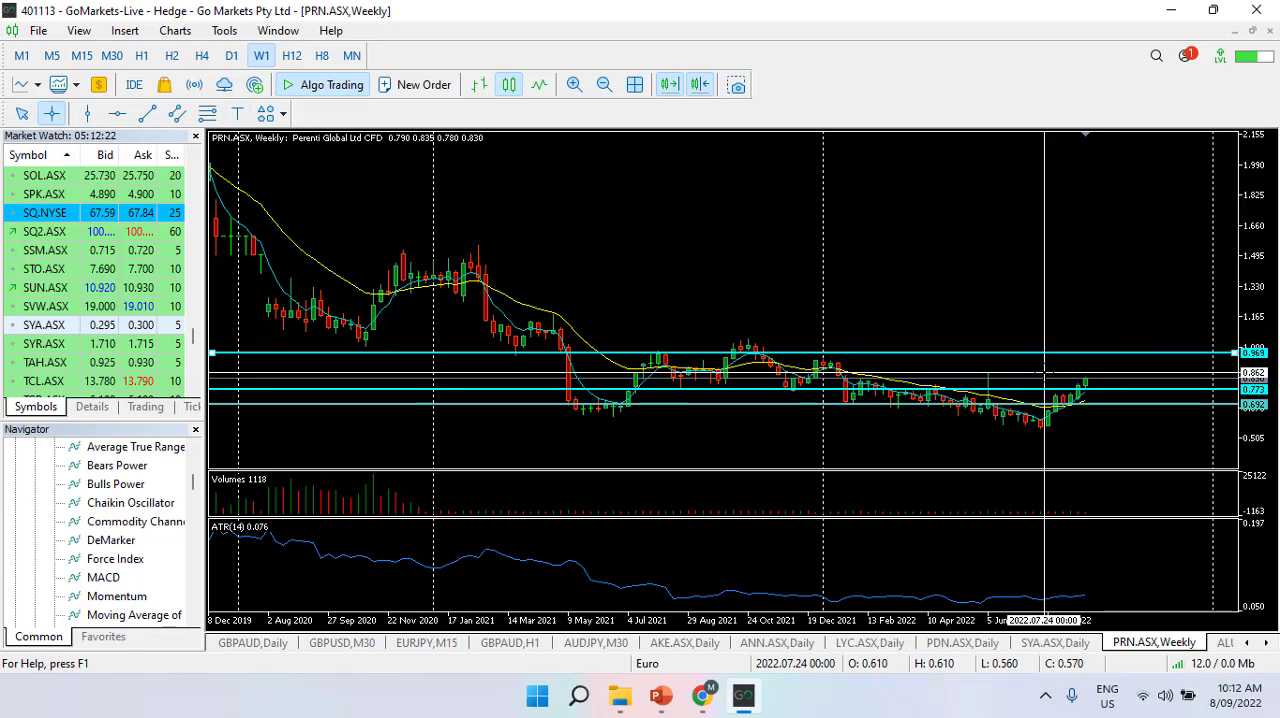
{"action": "mouse_move", "coordinate": [1083, 350]}
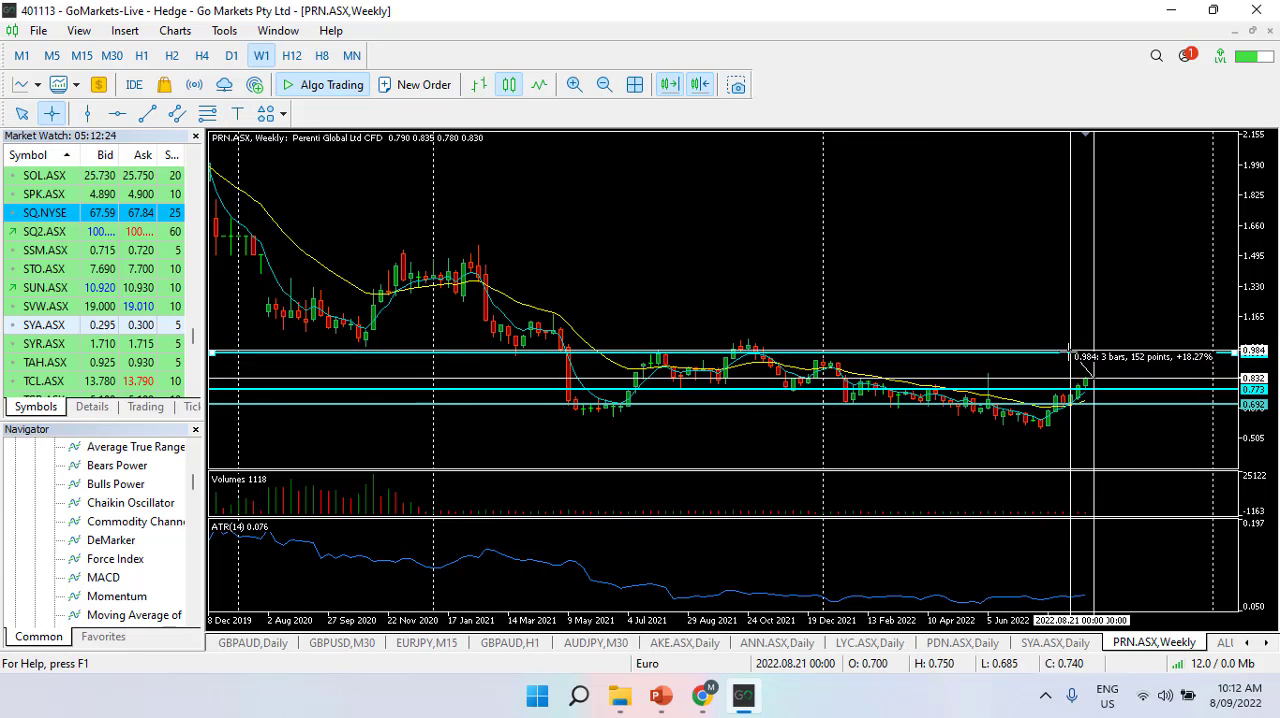